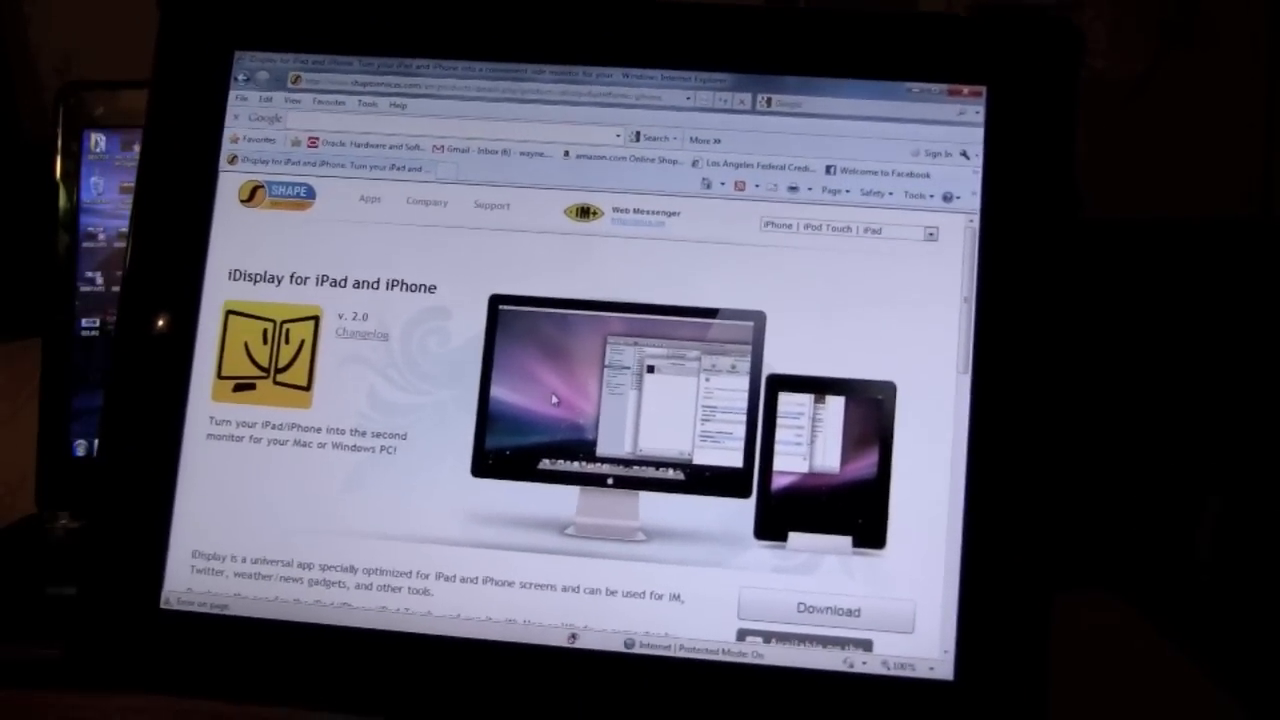
scroll(down, 3)
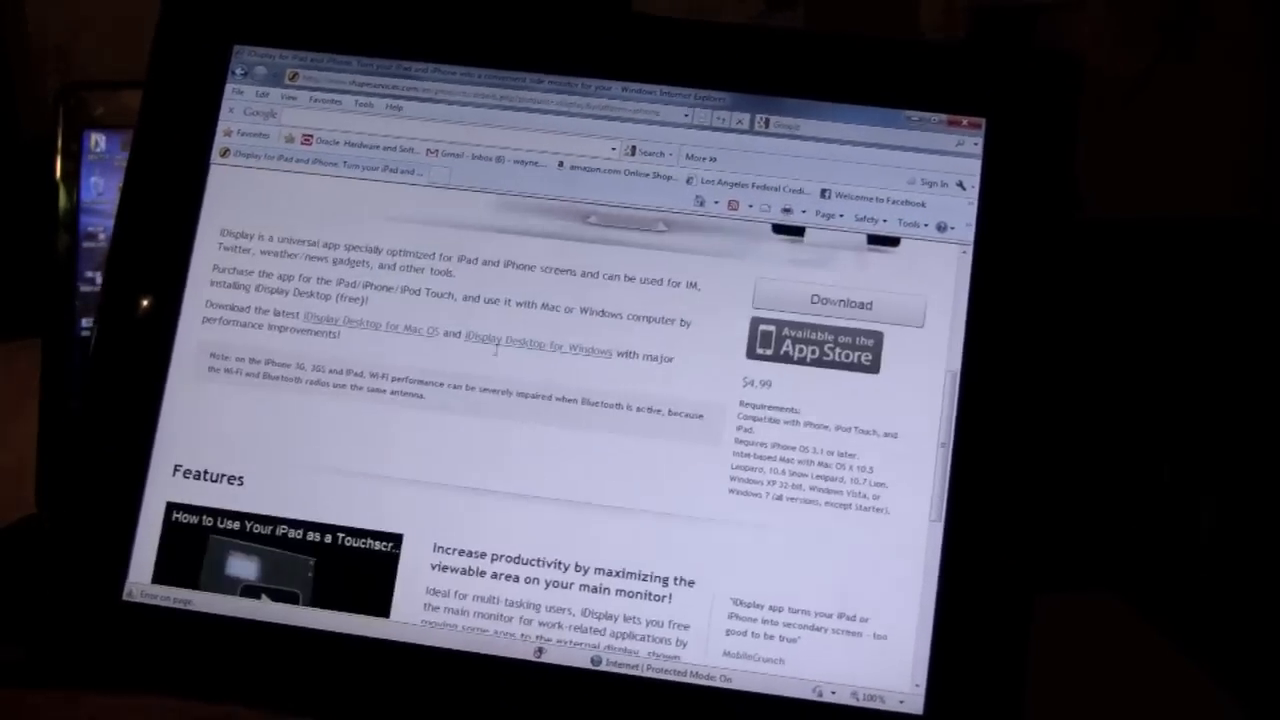
scroll(down, 3)
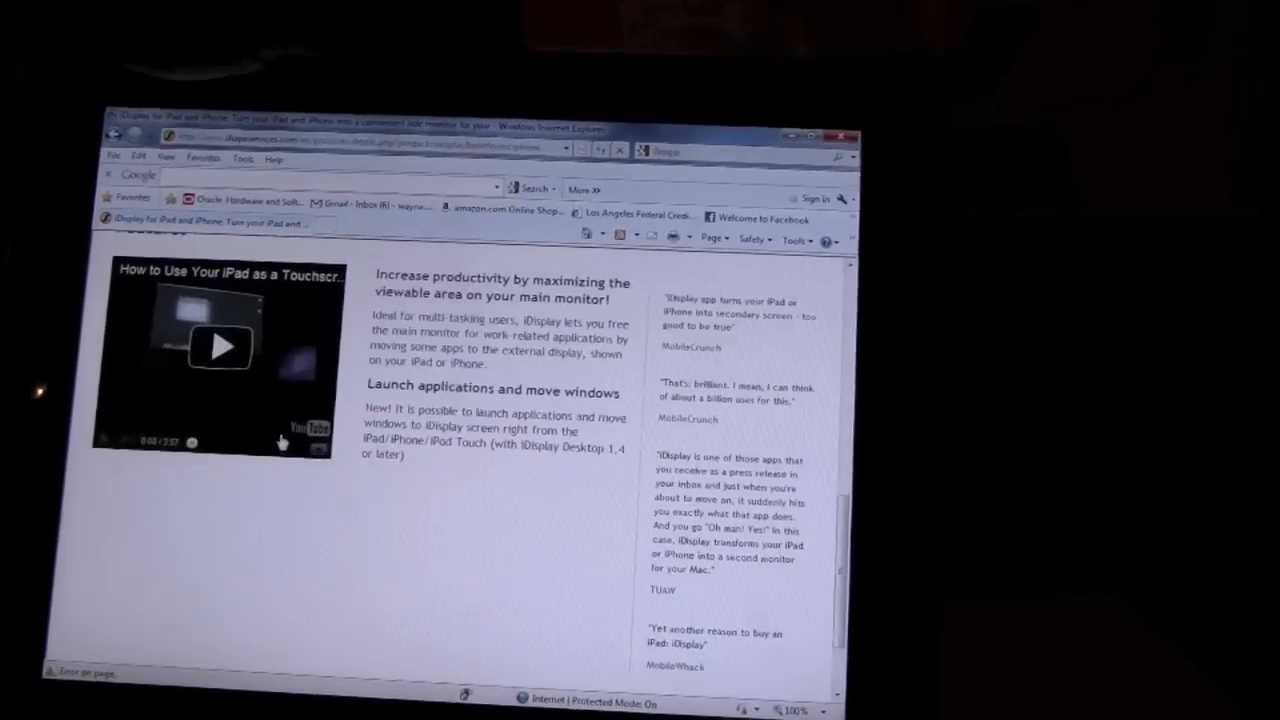
scroll(up, 3)
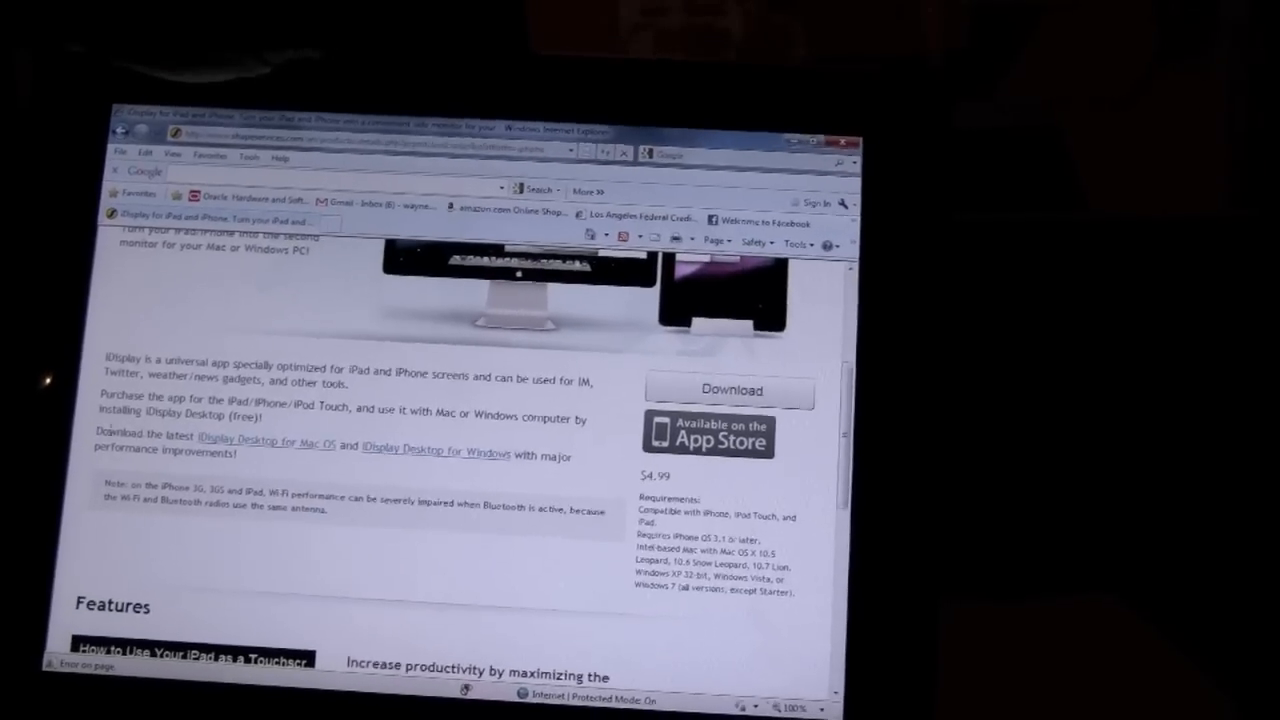